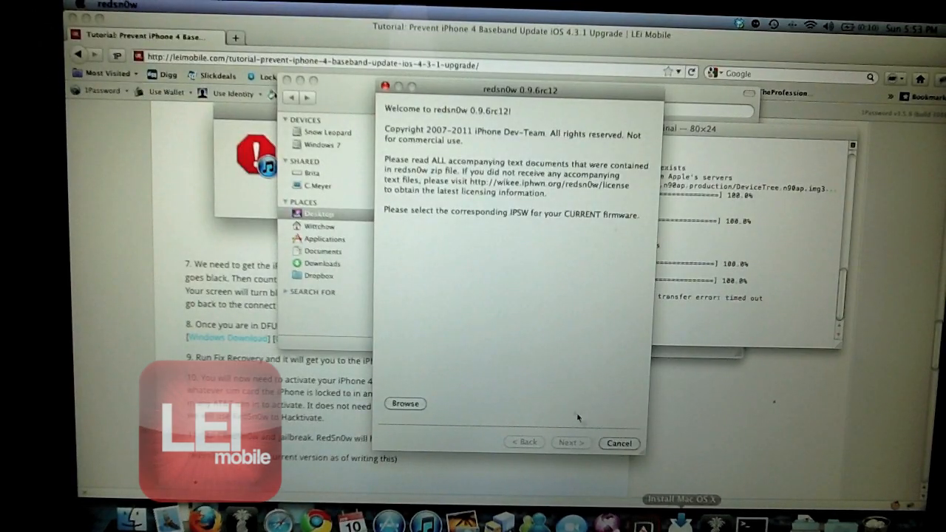
- Load iPhone3,1_4.3.1_8G4_Restore.ipsw as the firmware and continue to the jailbreak options
{"action": "left_click", "coordinate": [405, 404]}
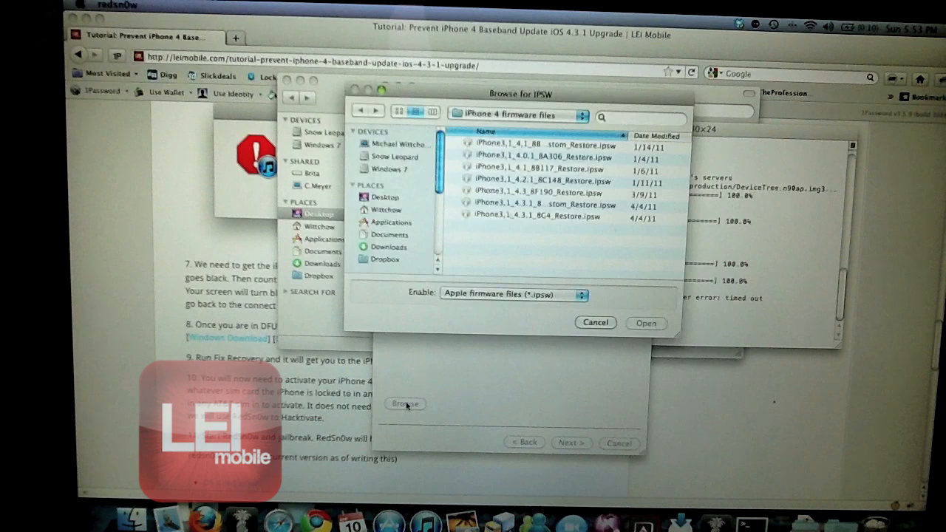
{"action": "left_click", "coordinate": [539, 217]}
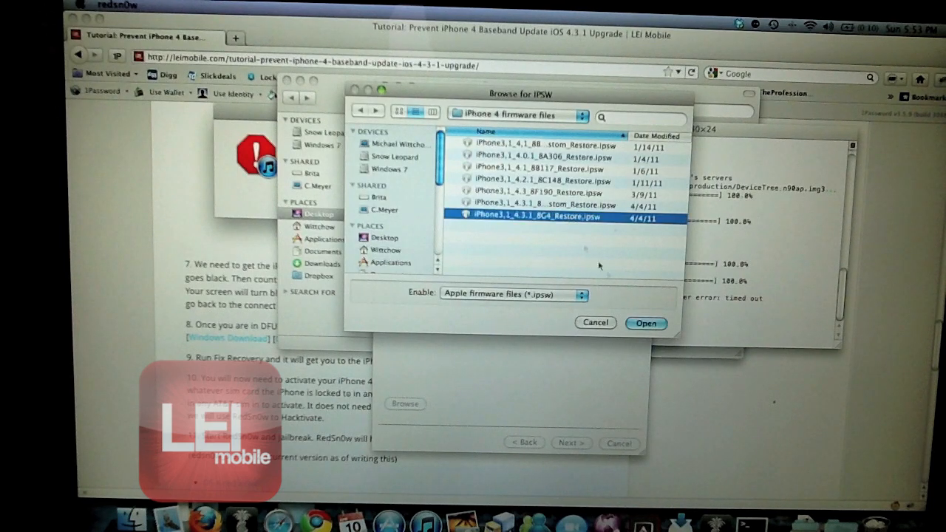
{"action": "left_click", "coordinate": [645, 323]}
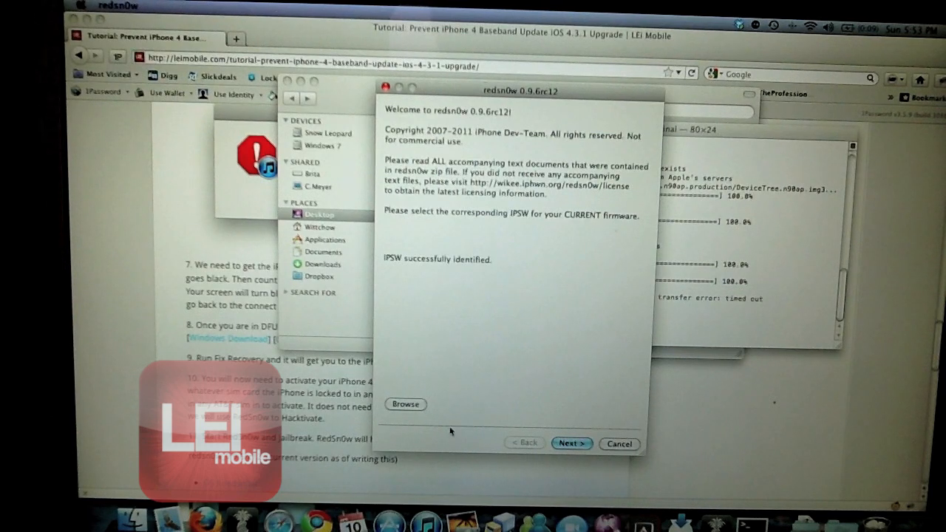
{"action": "left_click", "coordinate": [571, 443]}
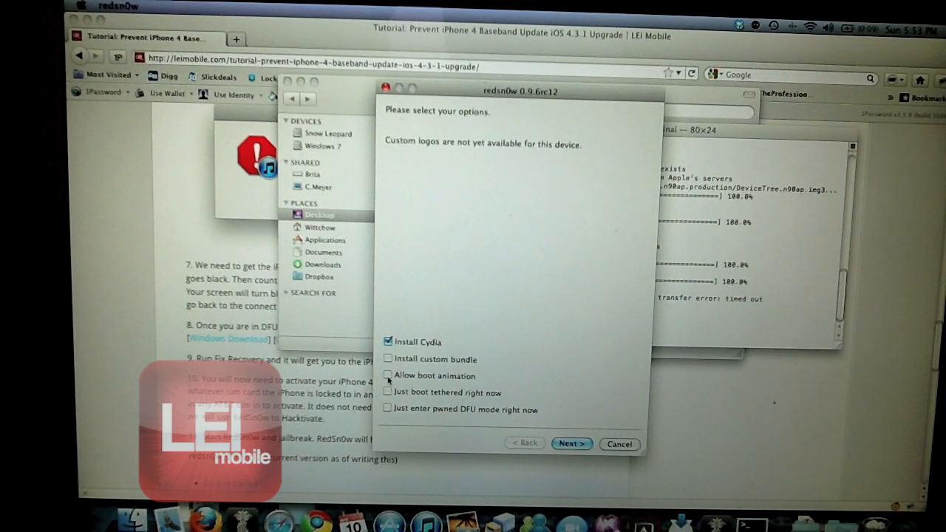
- Enable the Allow boot animation option and acknowledge its notice
{"action": "left_click", "coordinate": [388, 375]}
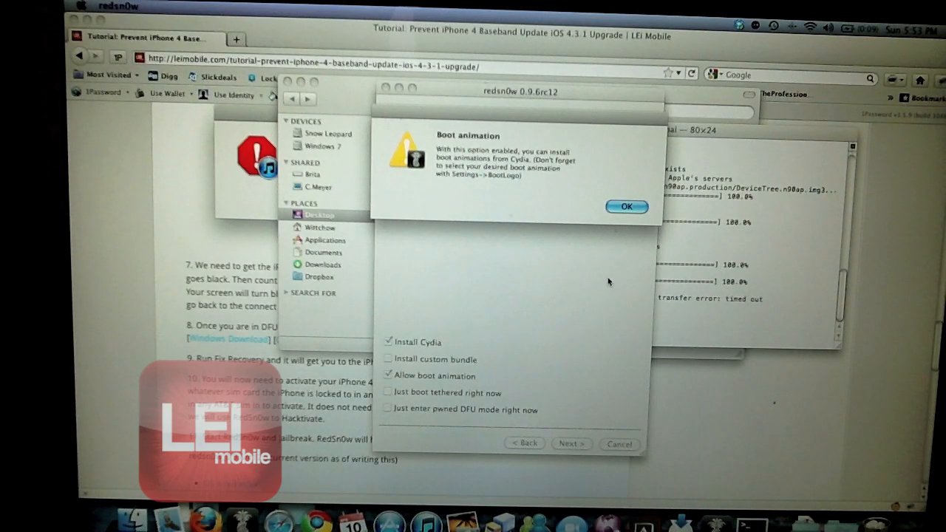
{"action": "mouse_move", "coordinate": [632, 235]}
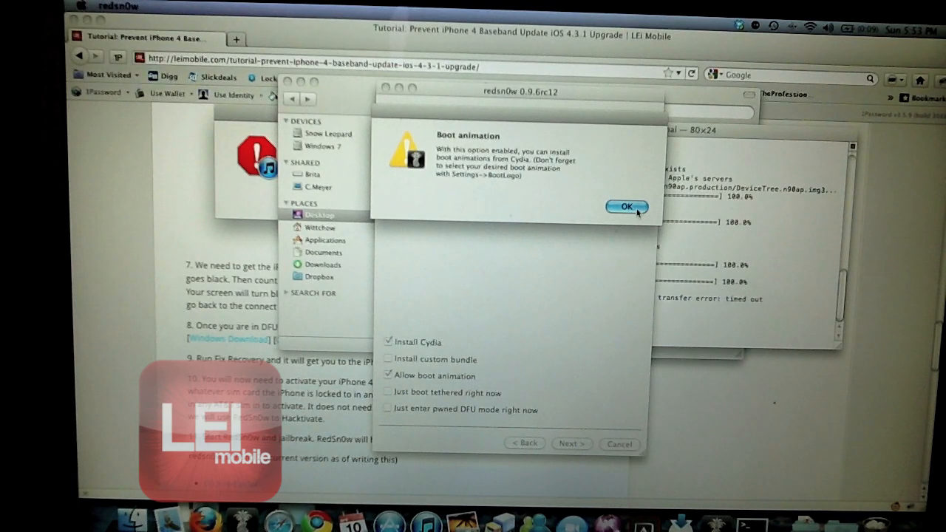
{"action": "left_click", "coordinate": [627, 206]}
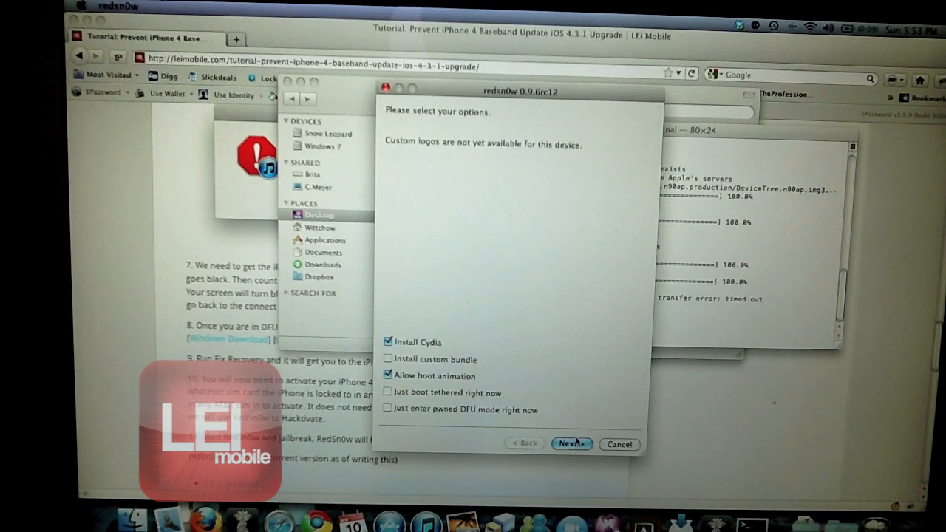
{"action": "left_click", "coordinate": [571, 444]}
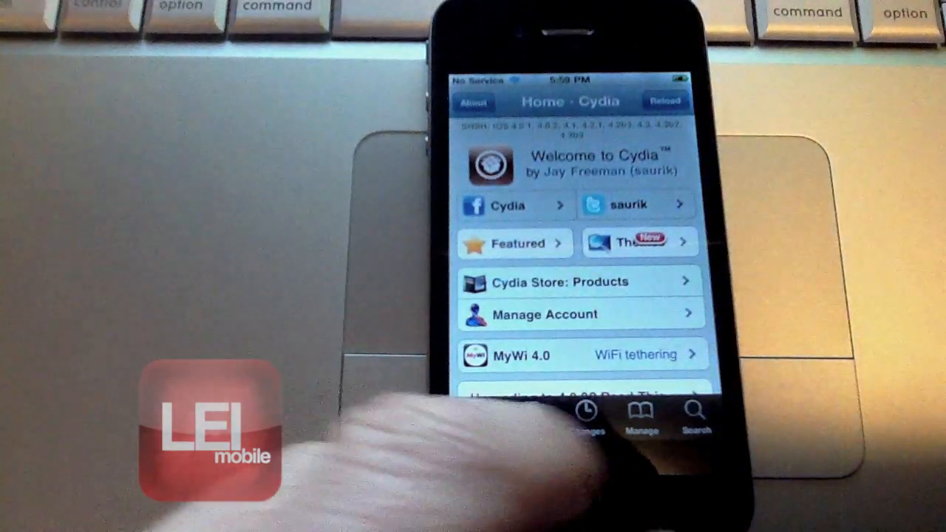
- Switch Cydia to the Sources list showing BigBoss and other repositories
{"action": "left_click", "coordinate": [640, 412]}
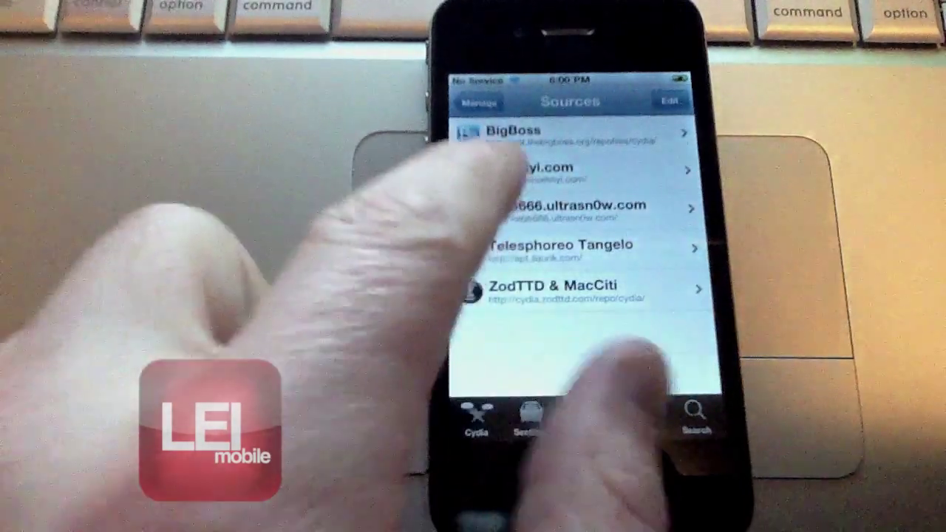
- Open the repo666.ultrasn0w.com repository's packages in Cydia
{"action": "left_click", "coordinate": [577, 211]}
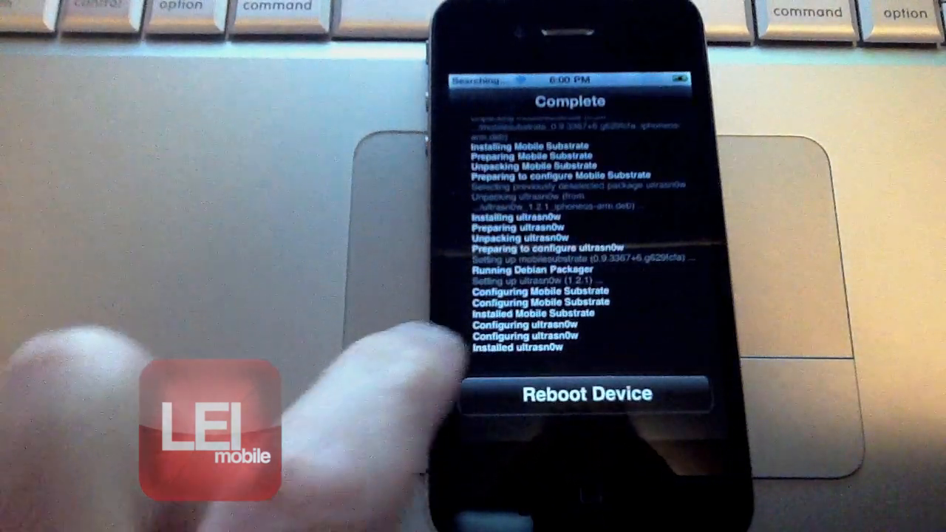
{"action": "left_click", "coordinate": [581, 394]}
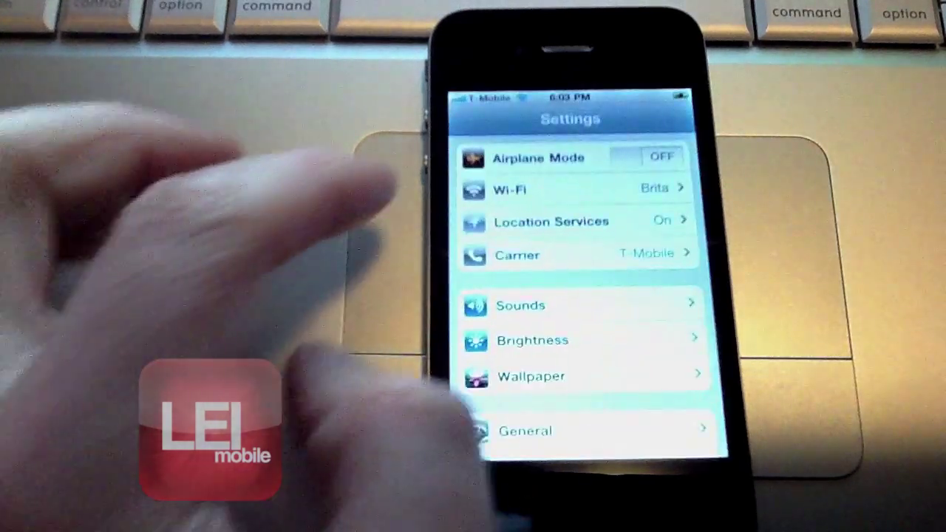
- Go to General and then Network in iOS Settings
{"action": "left_click", "coordinate": [525, 430]}
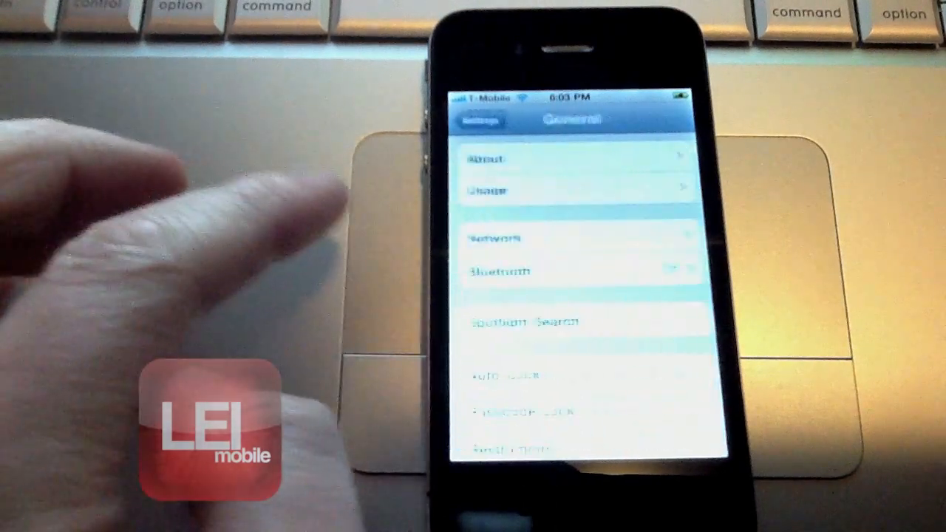
{"action": "left_click", "coordinate": [493, 238]}
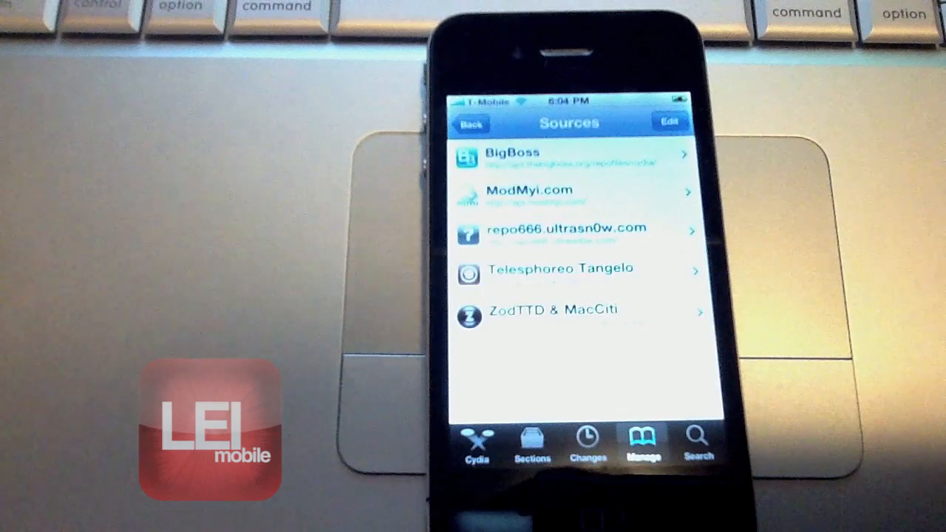
- Put Cydia's Sources list into edit mode, then open a package's details
{"action": "left_click", "coordinate": [671, 120]}
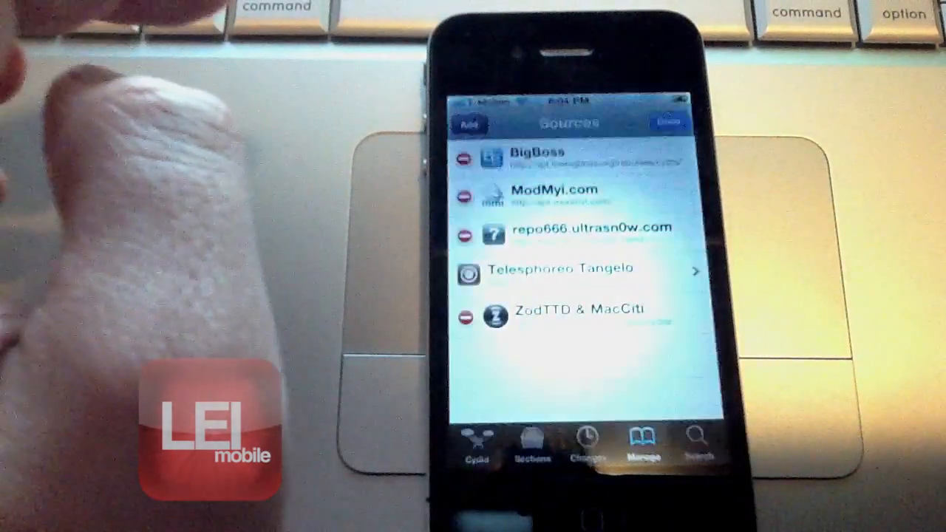
{"action": "left_click", "coordinate": [471, 123]}
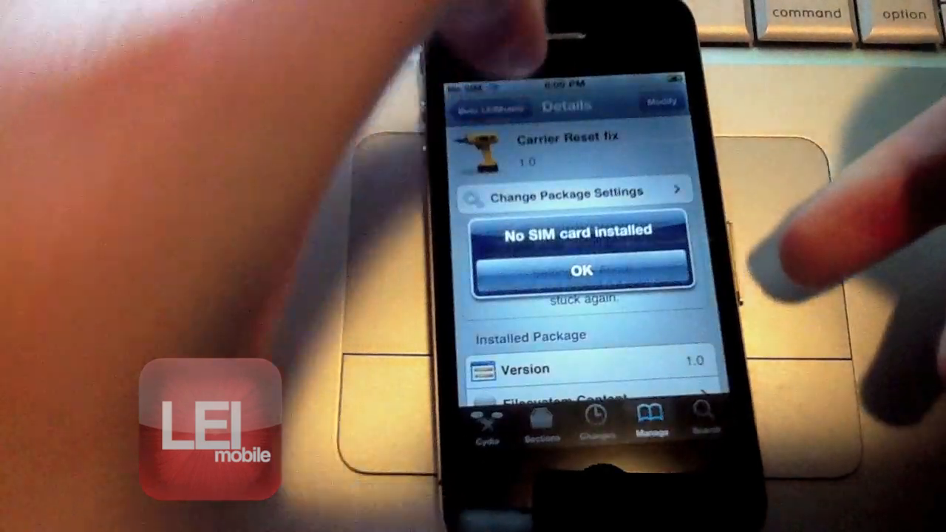
- Dismiss the No SIM alert and open the Cellular Data Network settings
{"action": "left_click", "coordinate": [587, 269]}
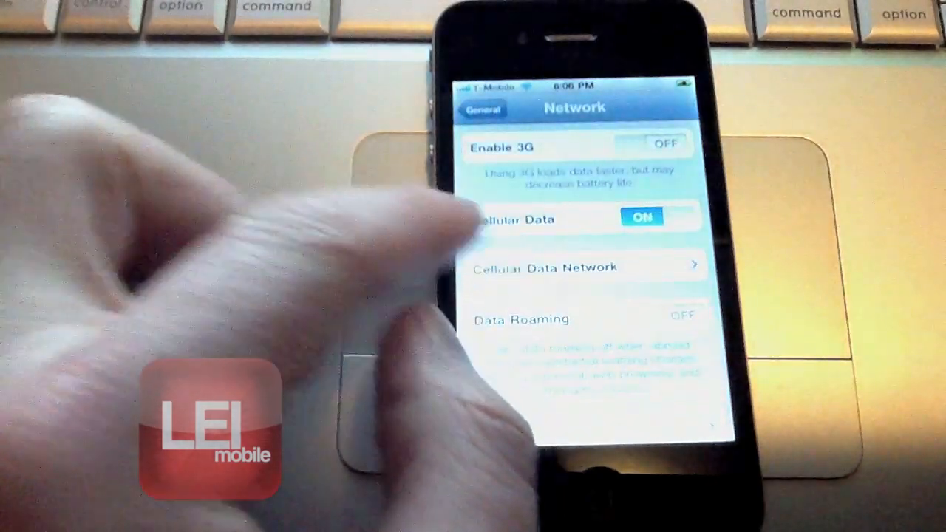
{"action": "left_click", "coordinate": [568, 266]}
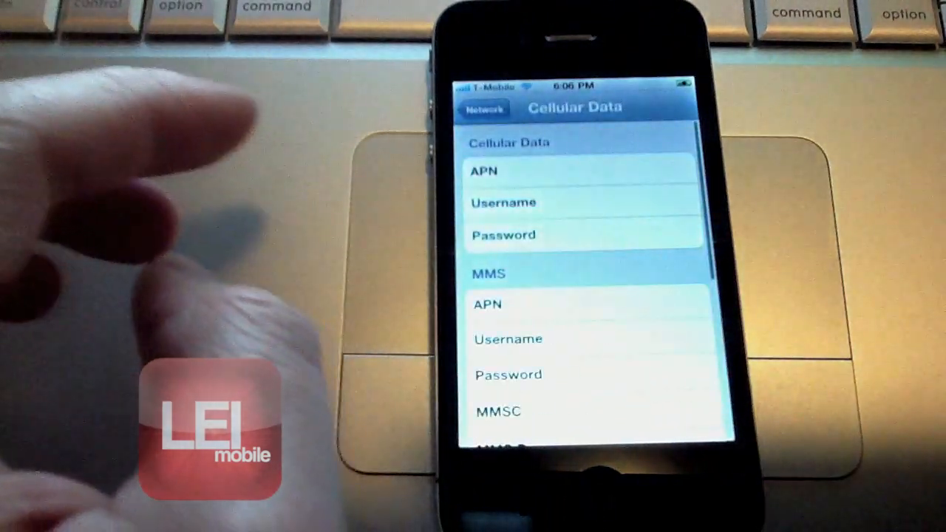